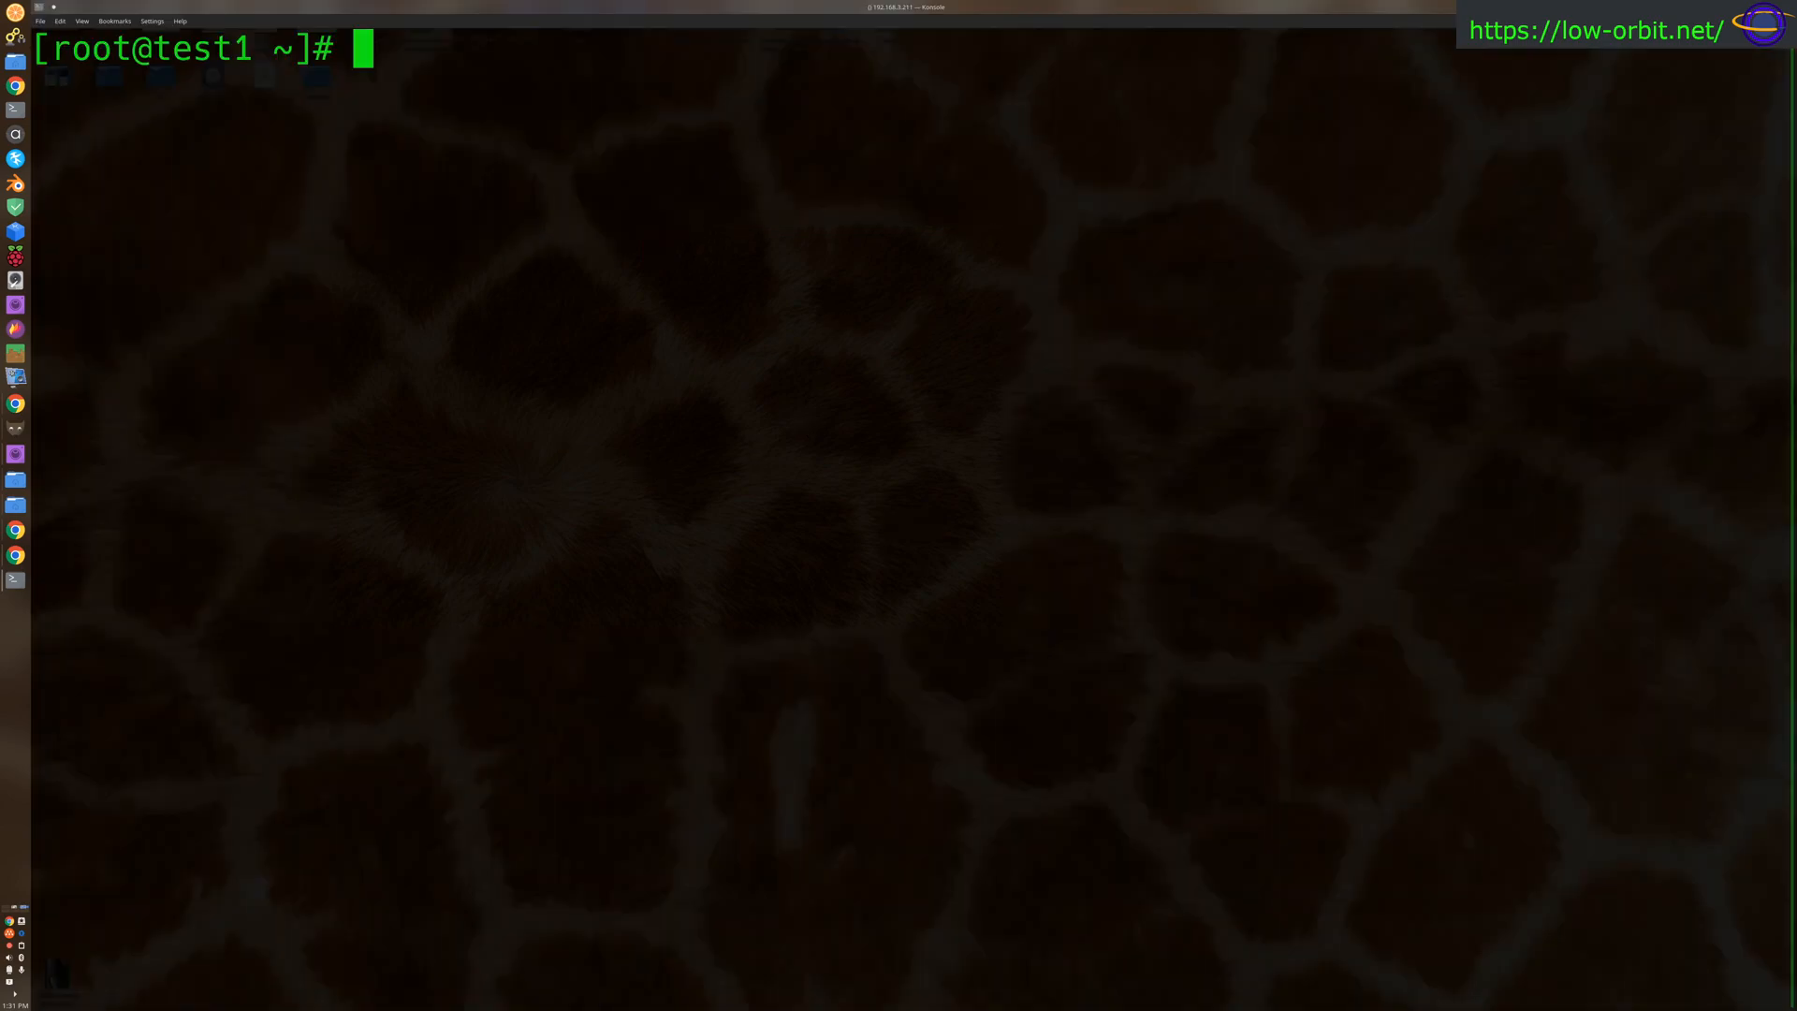
{"action": "mouse_move", "coordinate": [830, 98]}
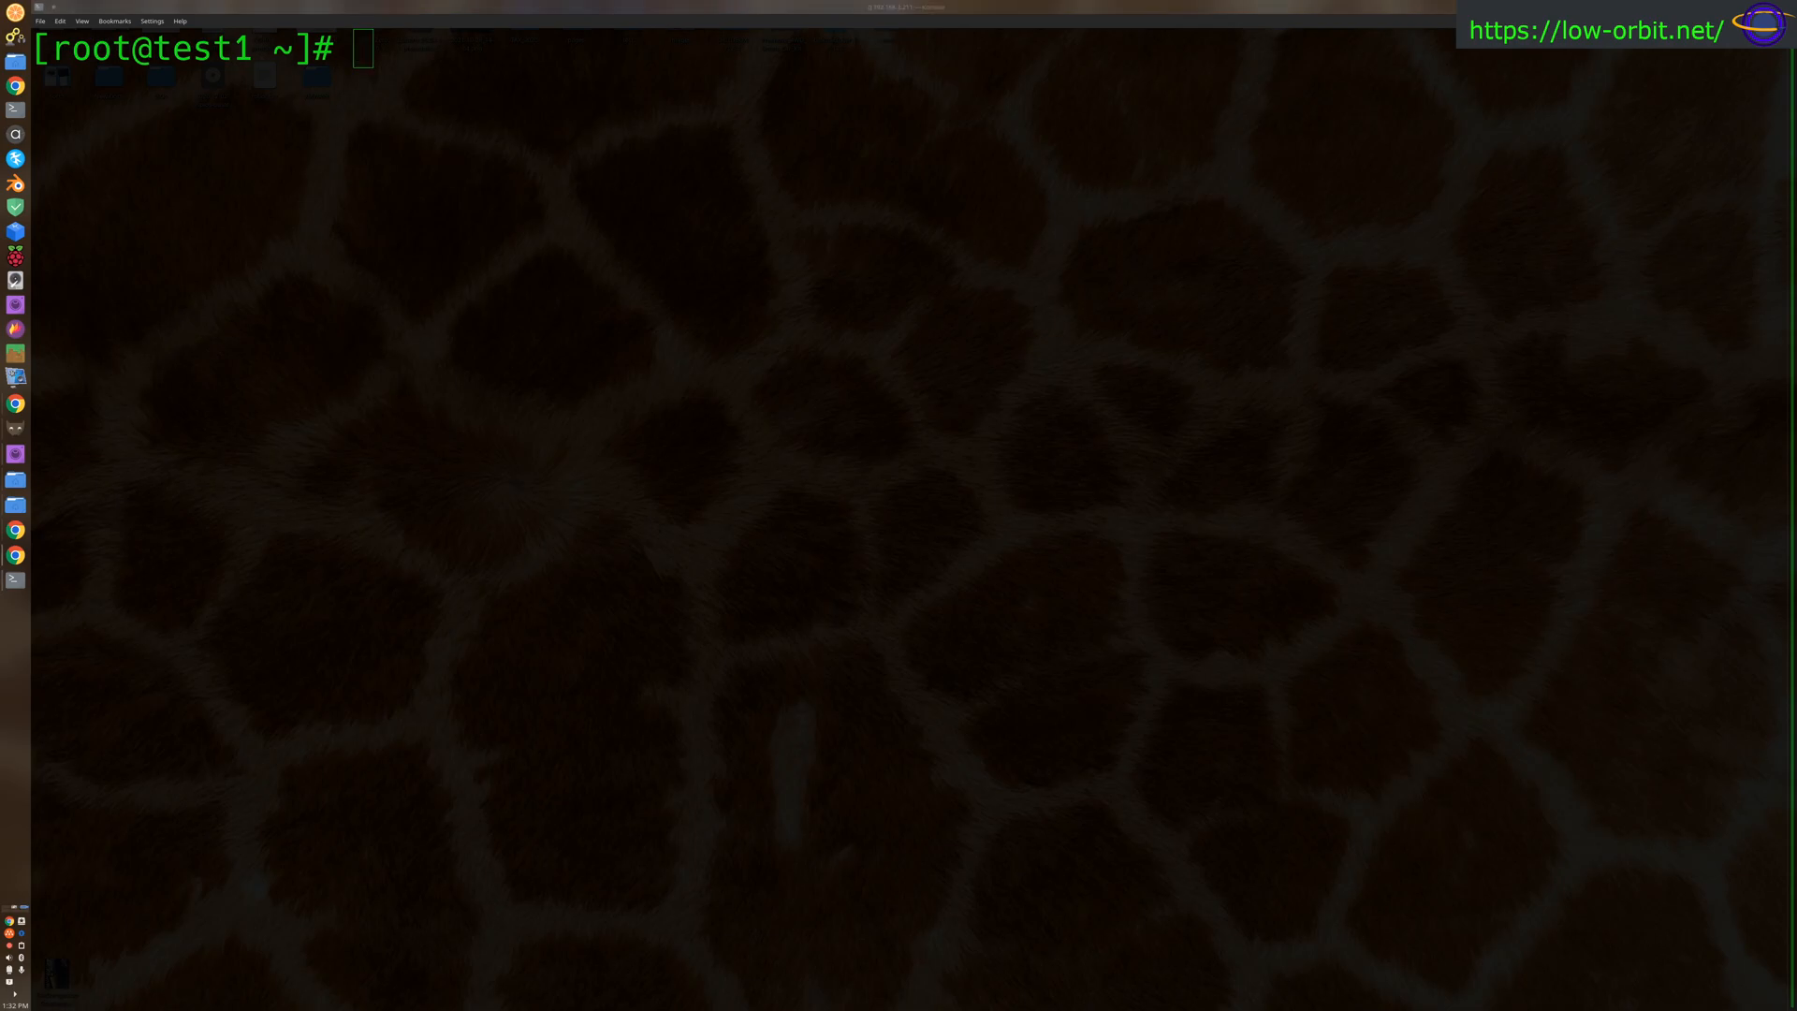
Paste and run 'pacman -S jdk8-openjdk' at the root prompt.
{"action": "right_click", "coordinate": [533, 194]}
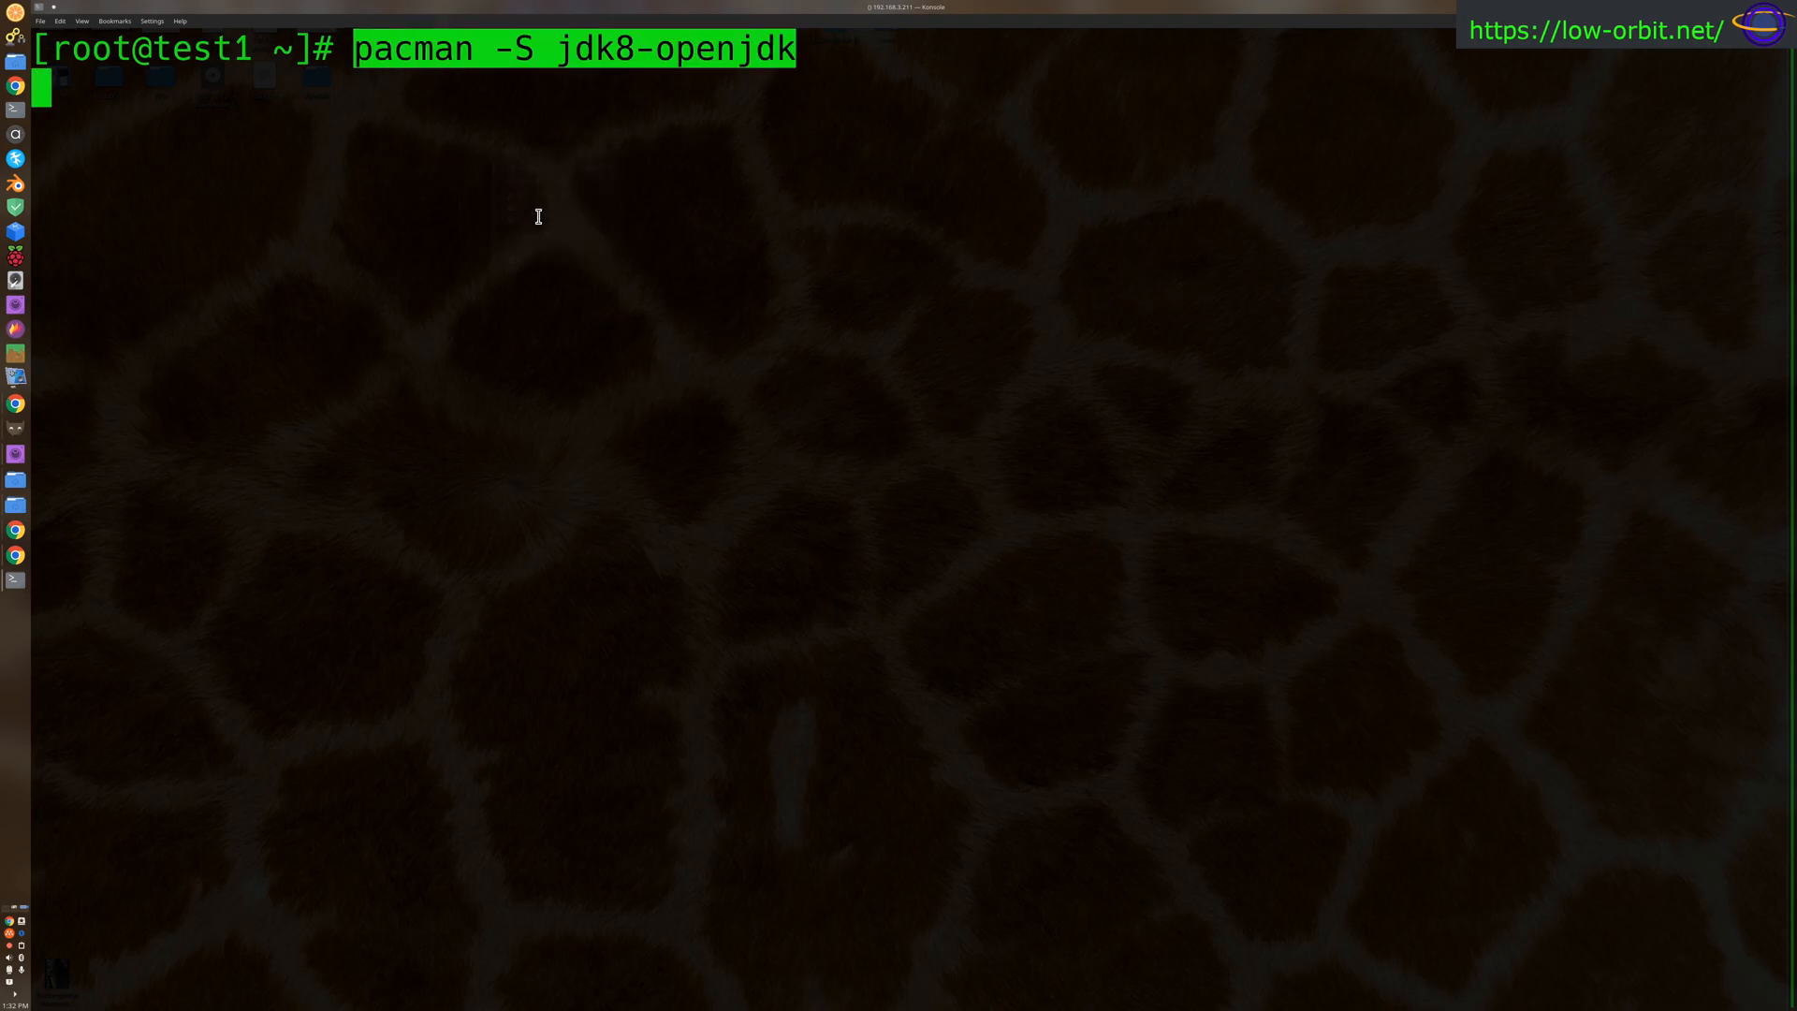
{"action": "mouse_move", "coordinate": [468, 61]}
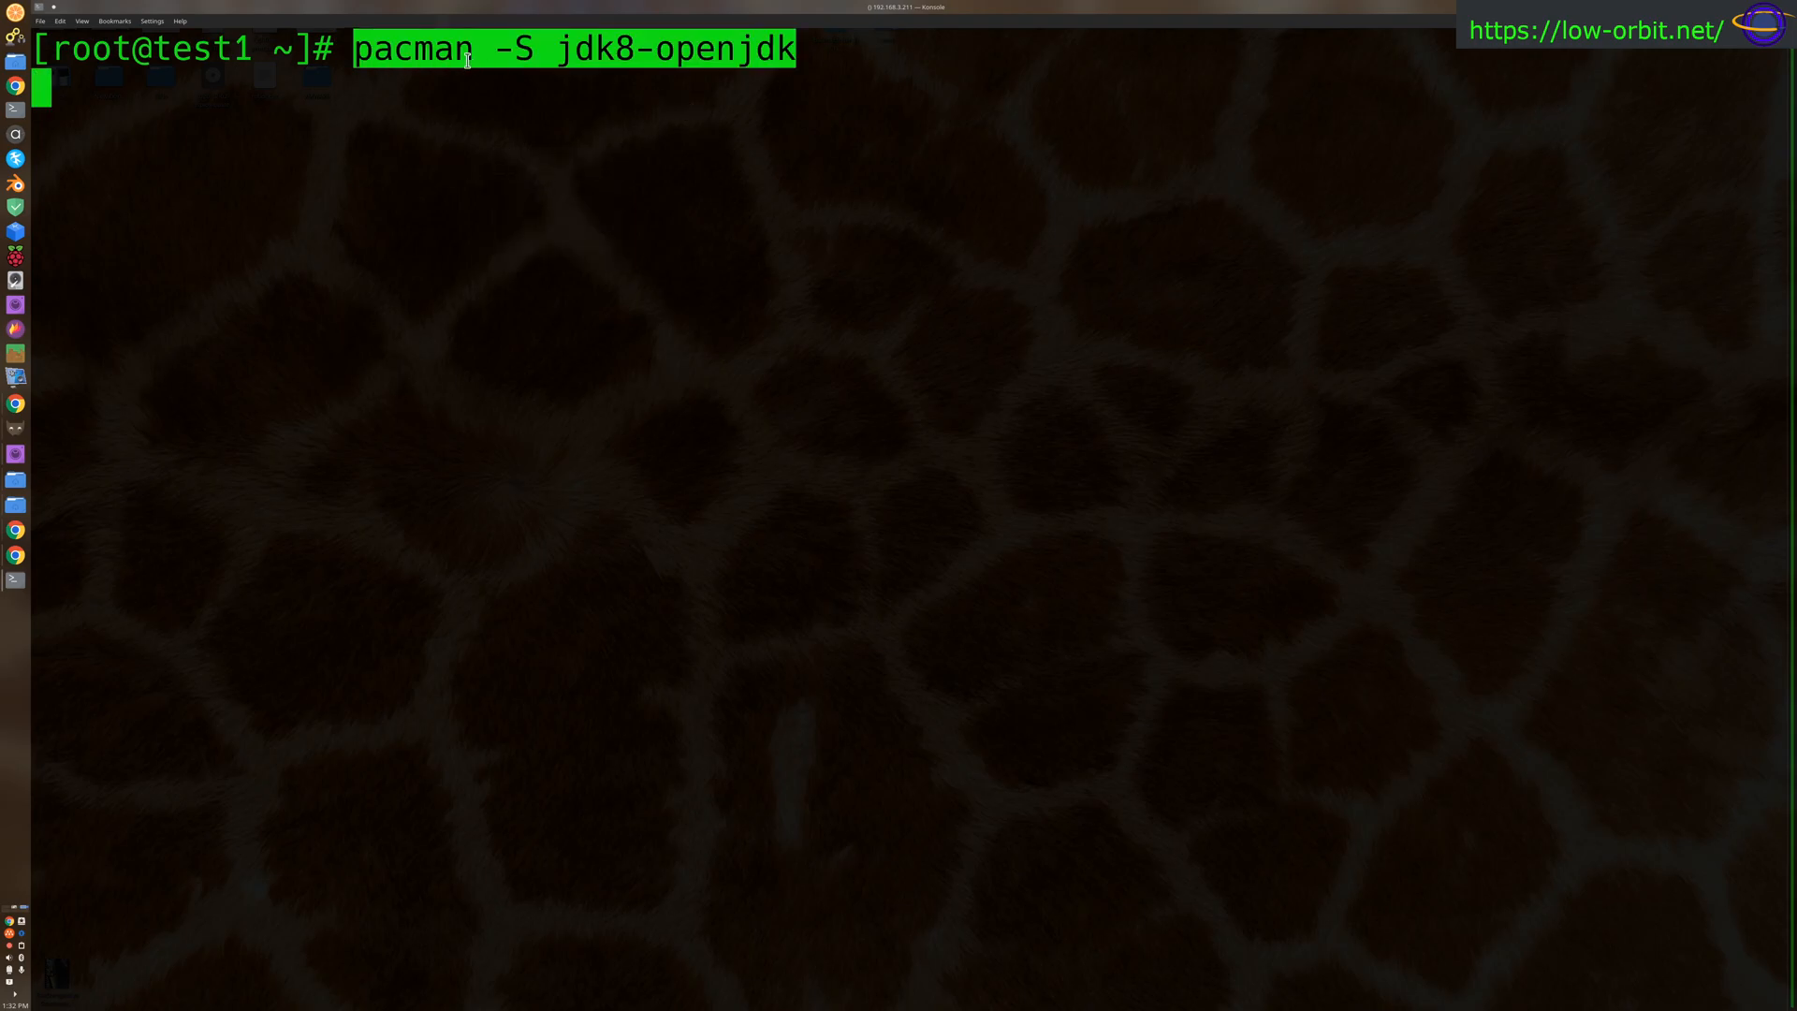
{"action": "mouse_move", "coordinate": [696, 103]}
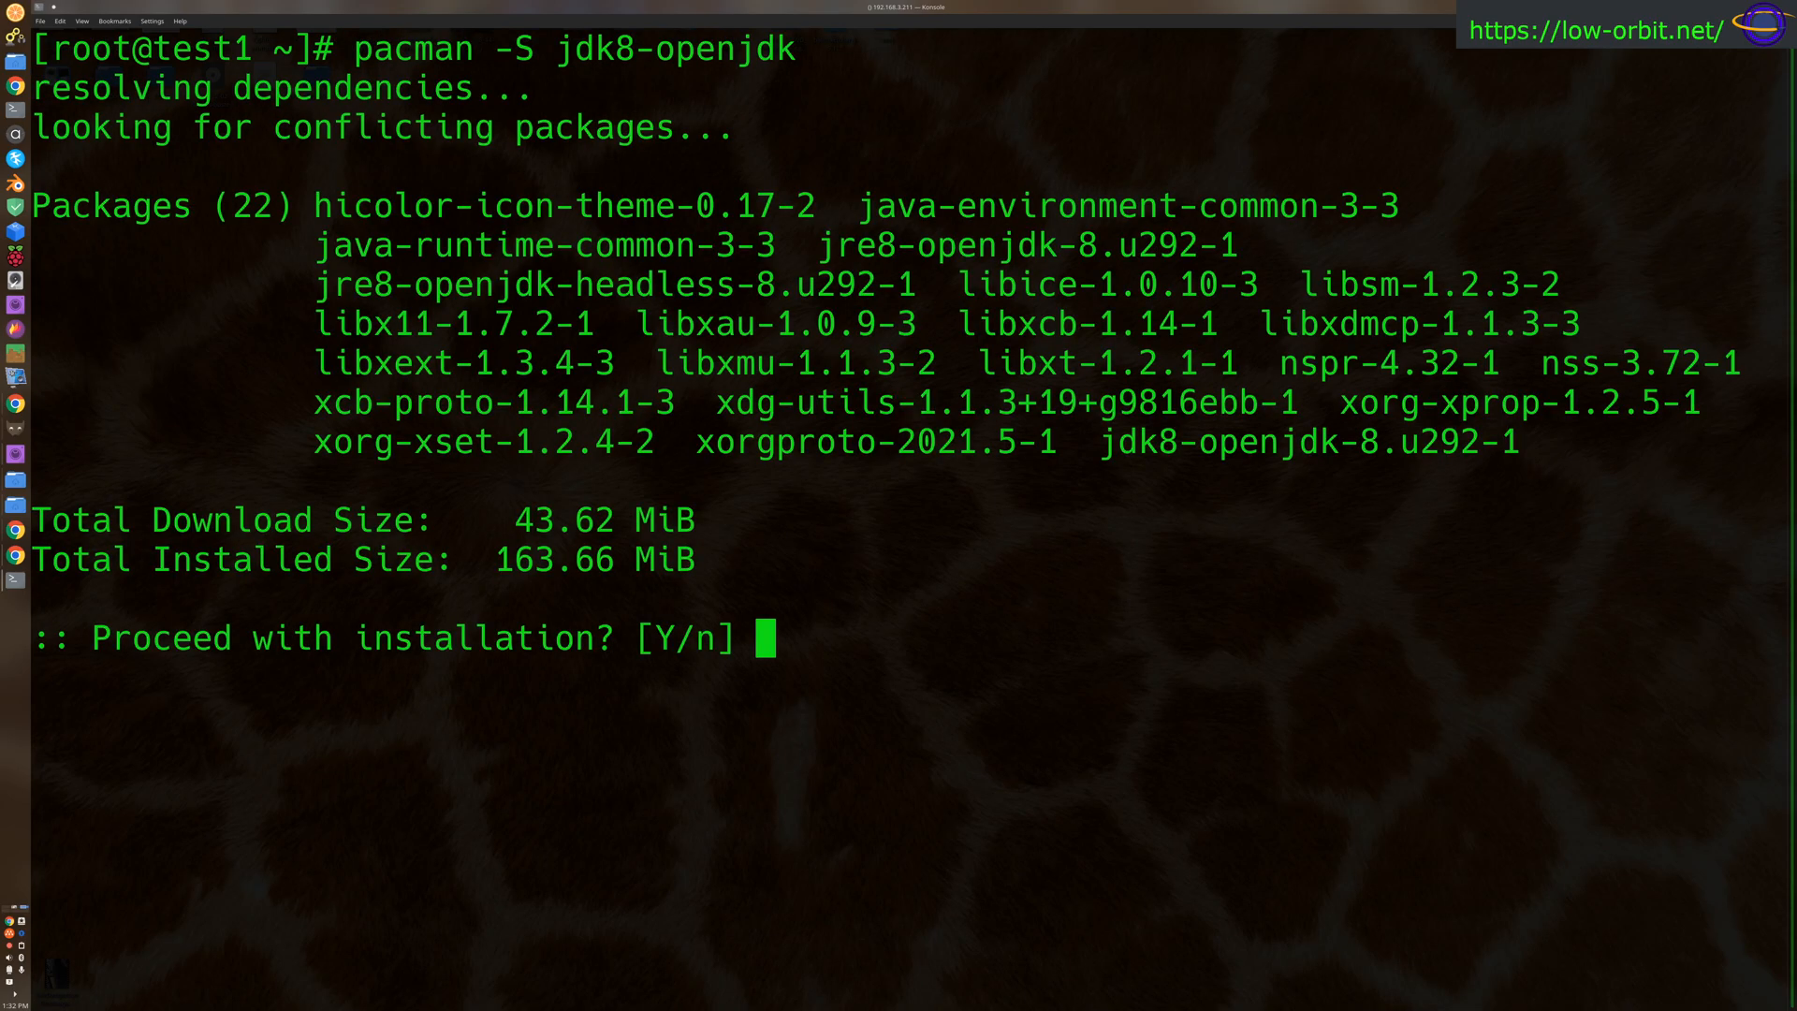
Answer Y to the proceed prompt so the 22 OpenJDK 8 packages install.
{"action": "type", "text": "Y"}
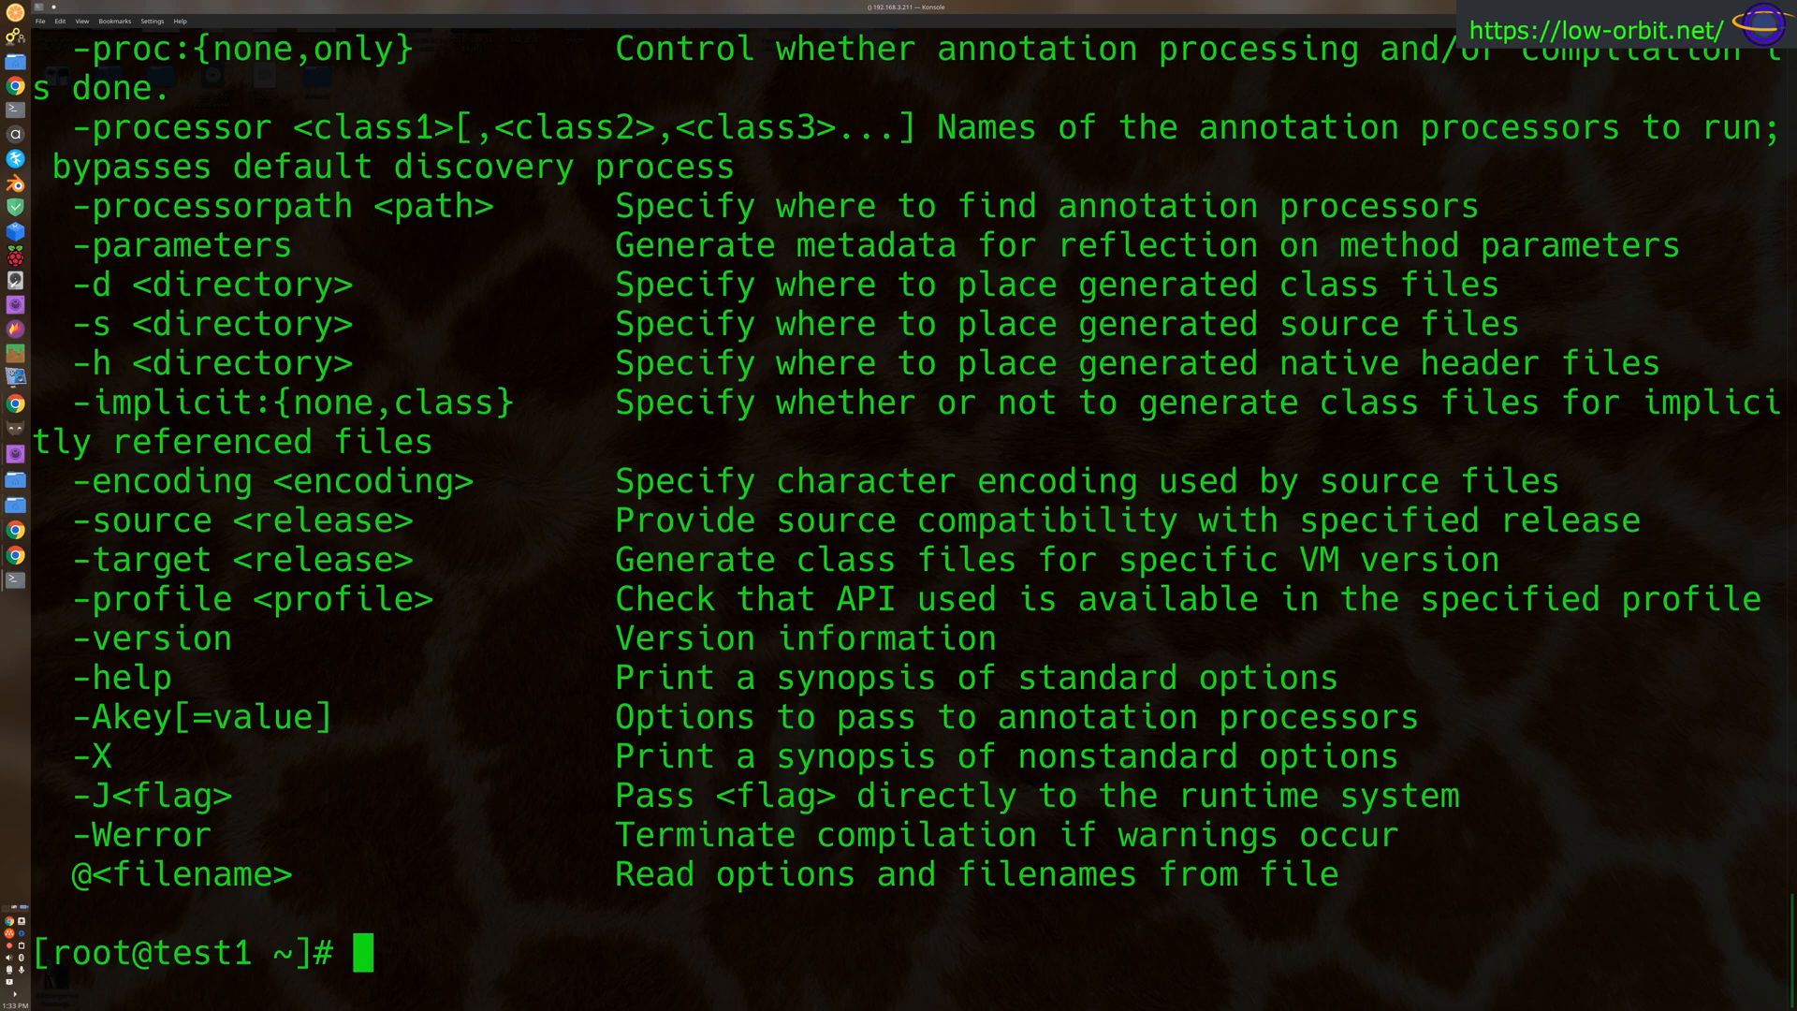
Run 'which java' and 'java -version', confirming /usr/bin/java reports openjdk 1.8.0_292.
{"action": "type", "text": "which java"}
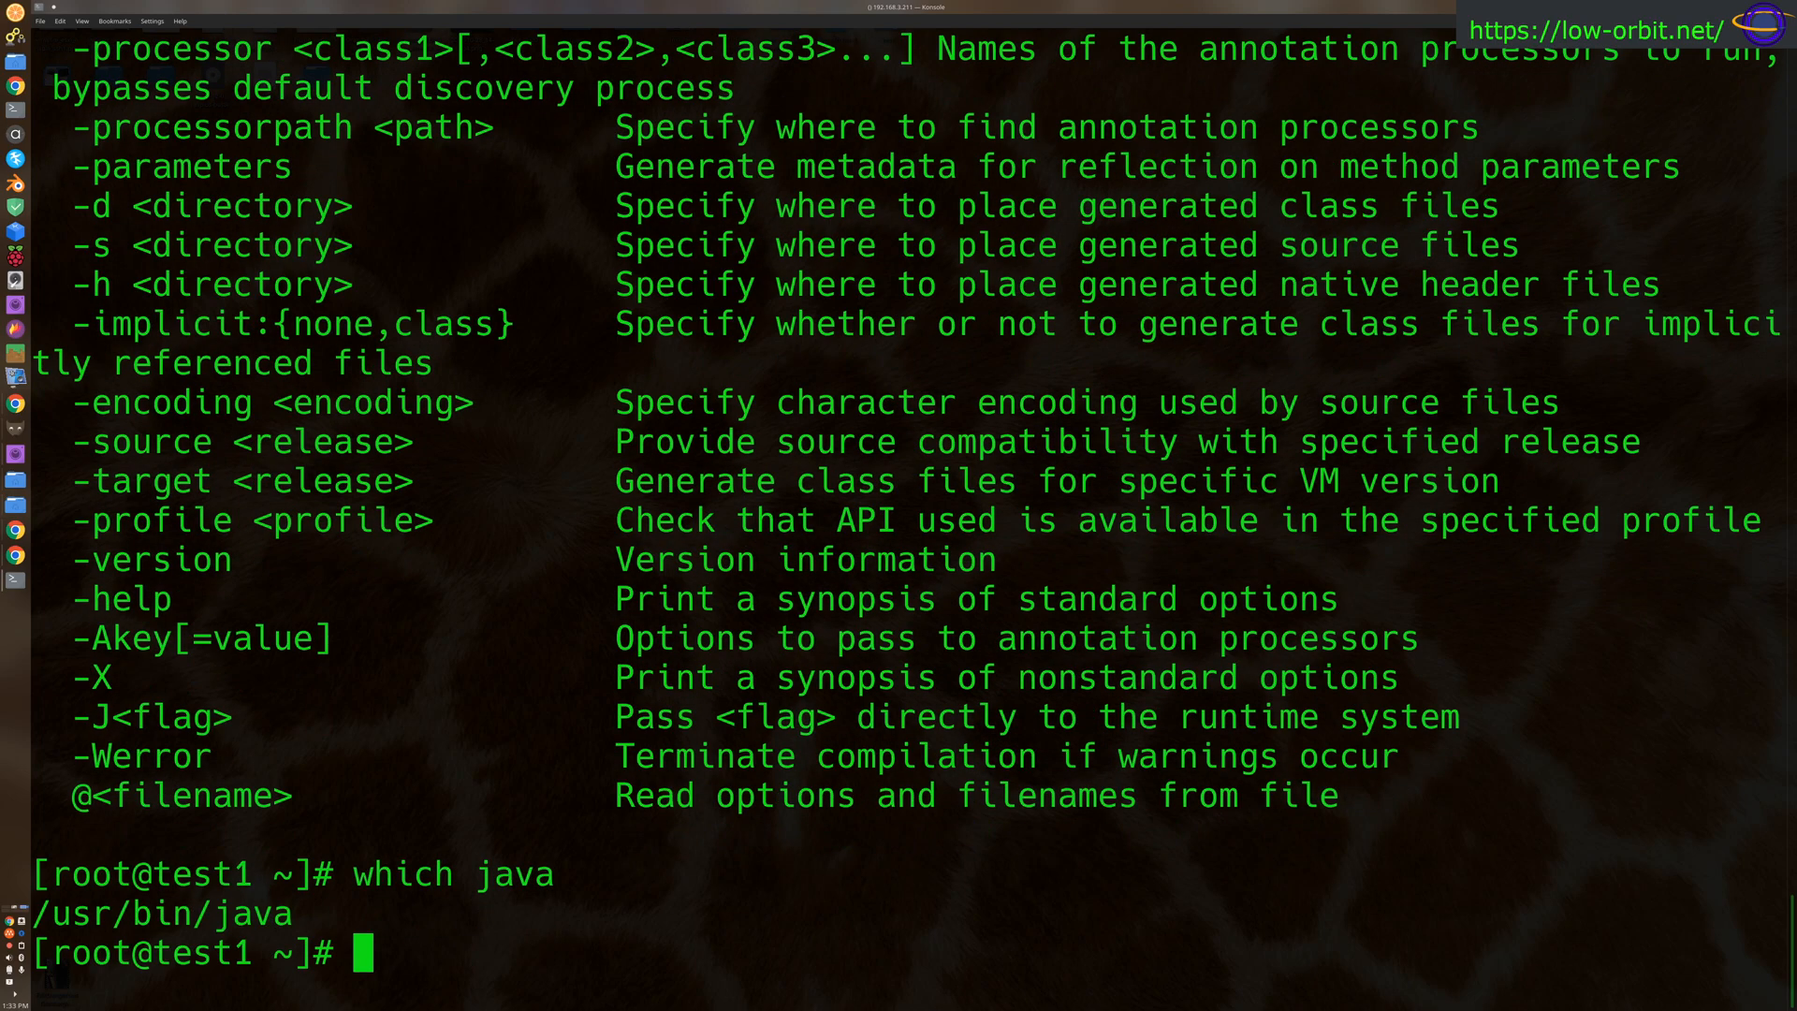
{"action": "type", "text": "java -v"}
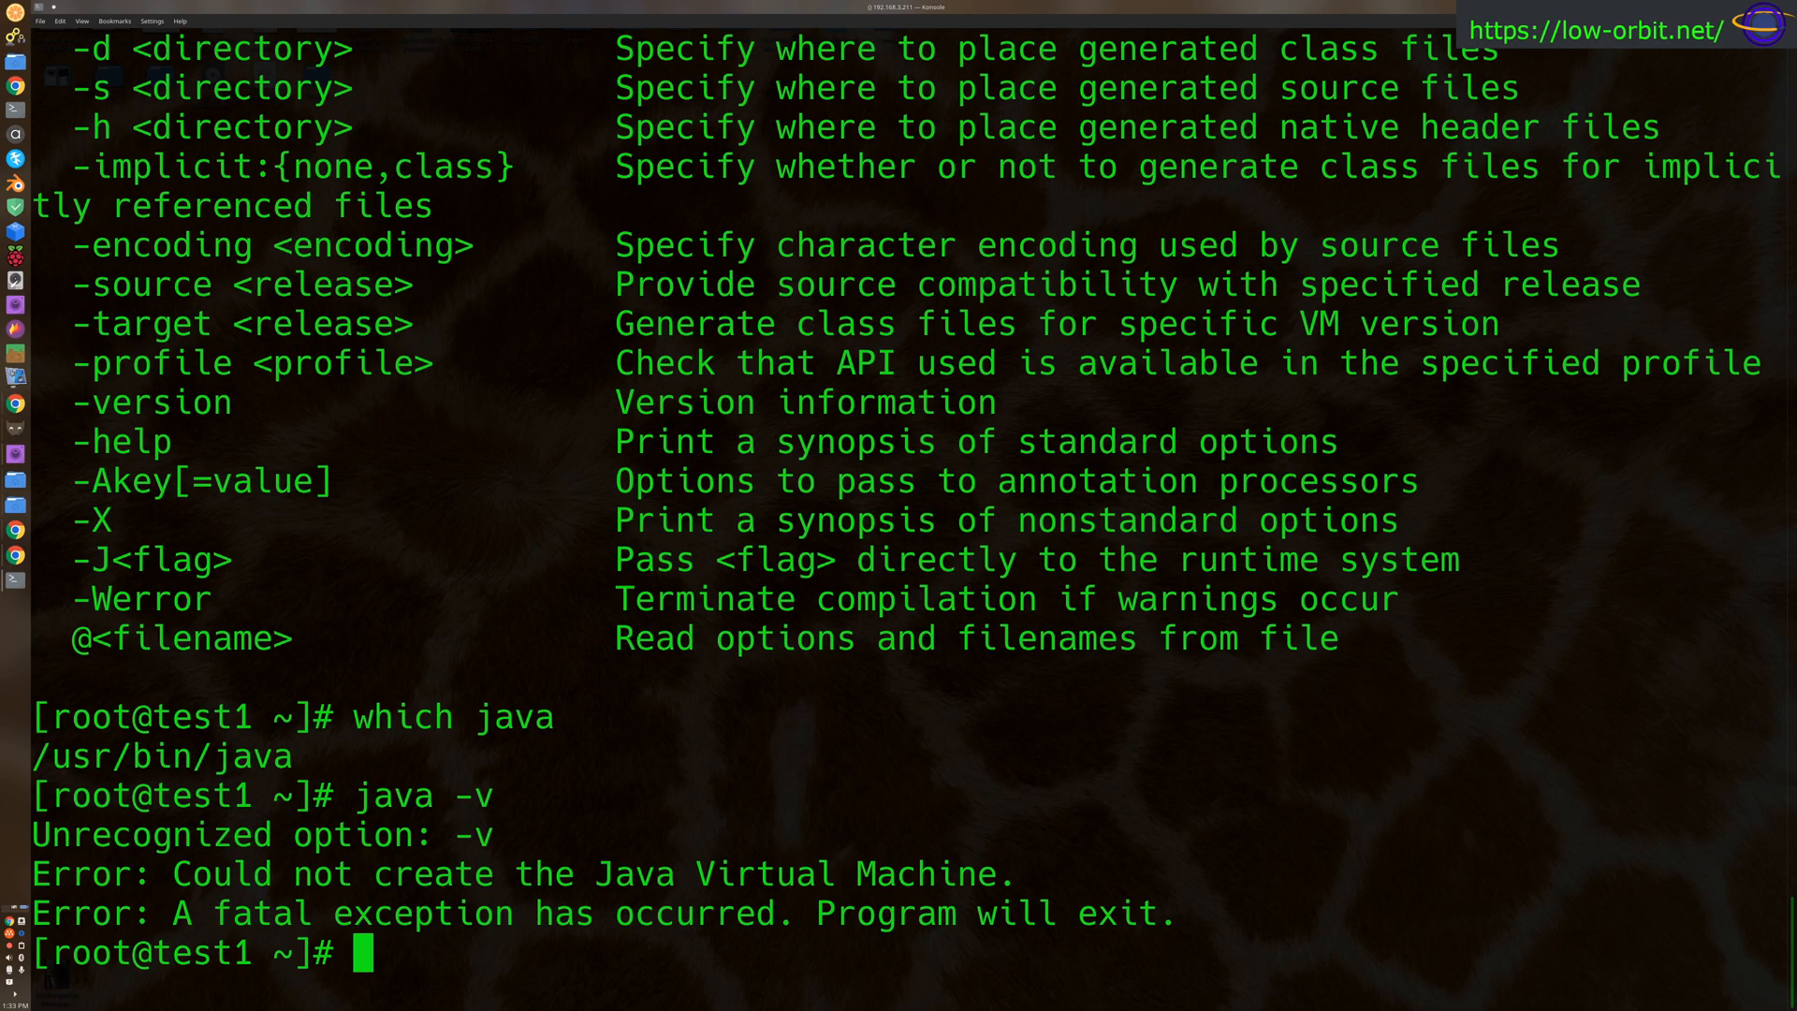
{"action": "type", "text": "java -"}
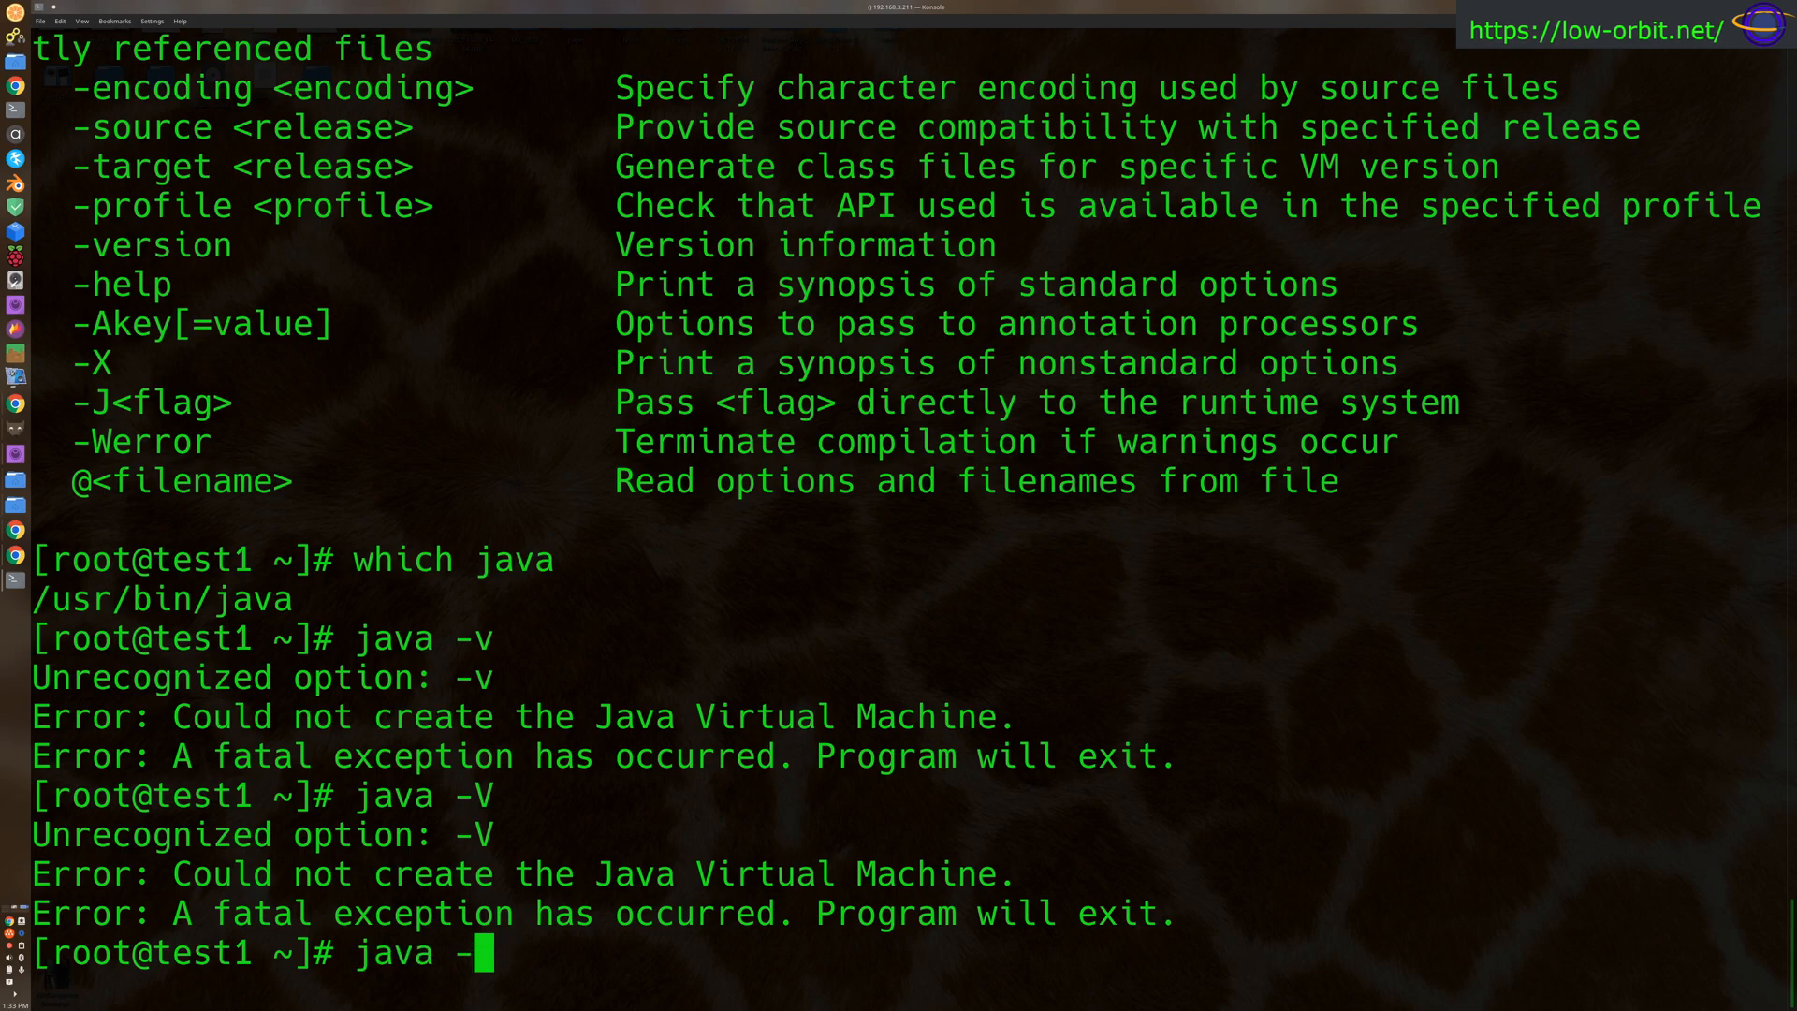
{"action": "type", "text": "ersion"}
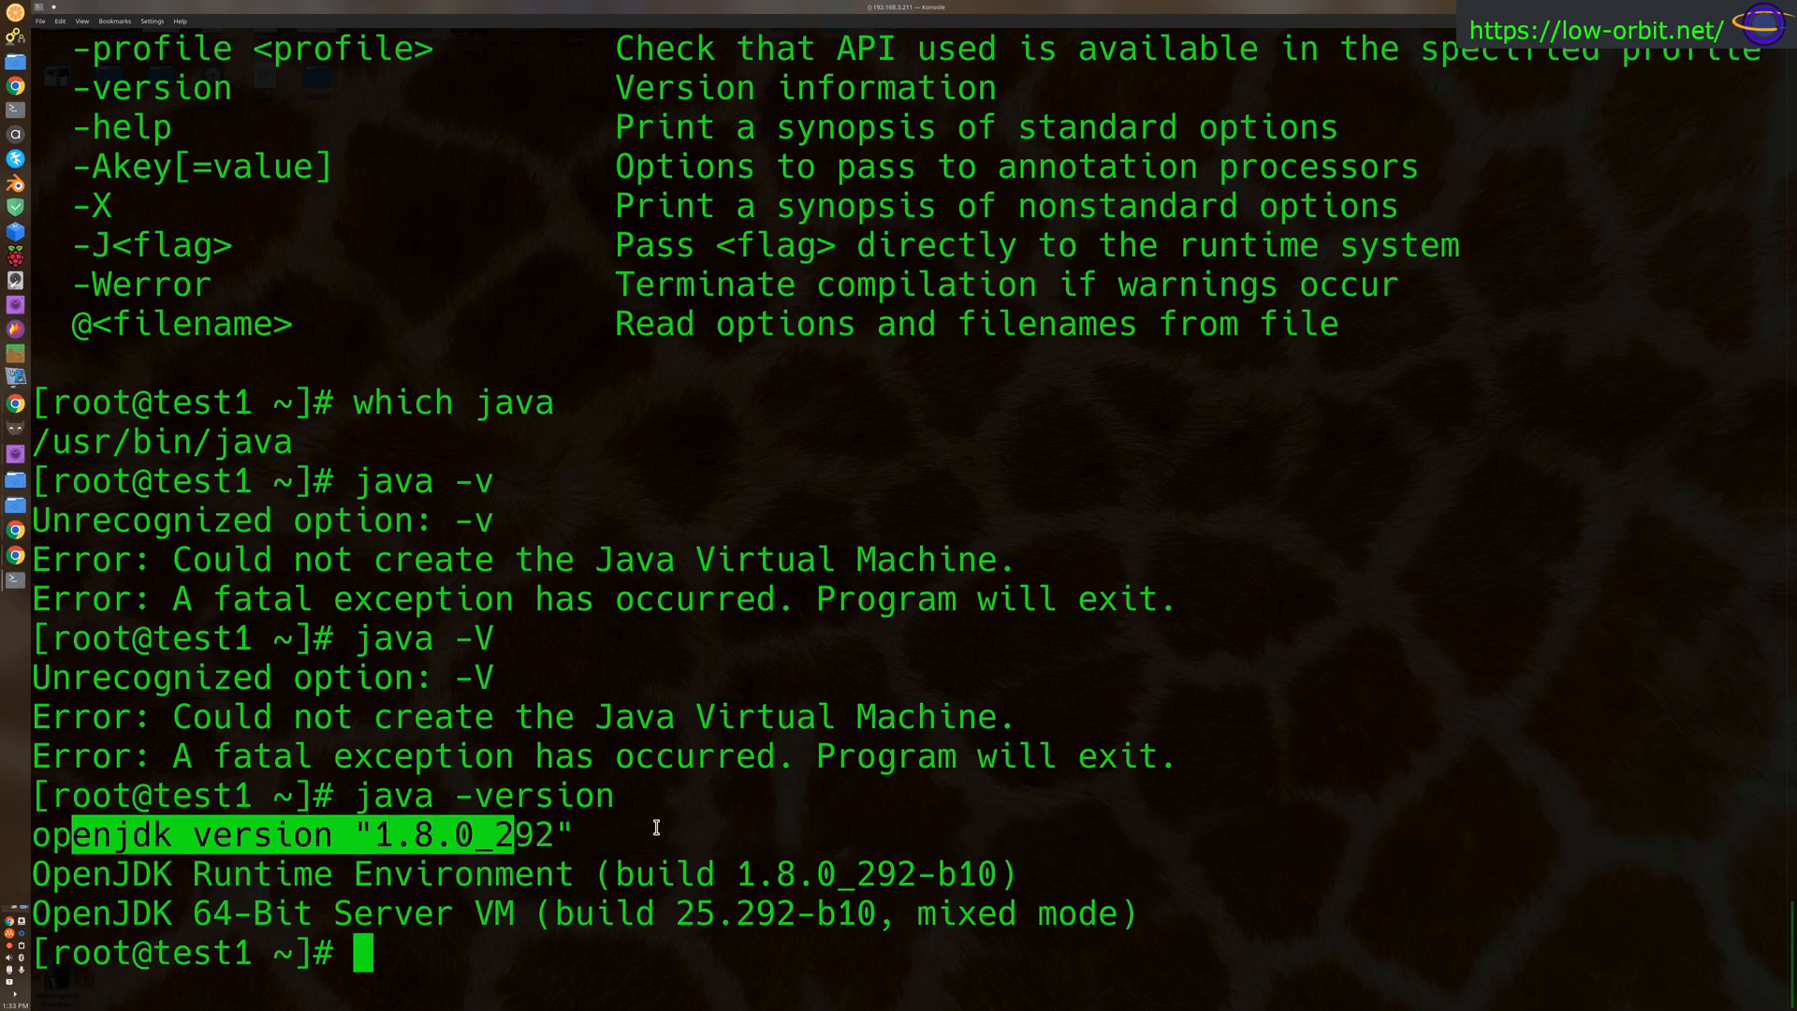
{"action": "mouse_move", "coordinate": [657, 824]}
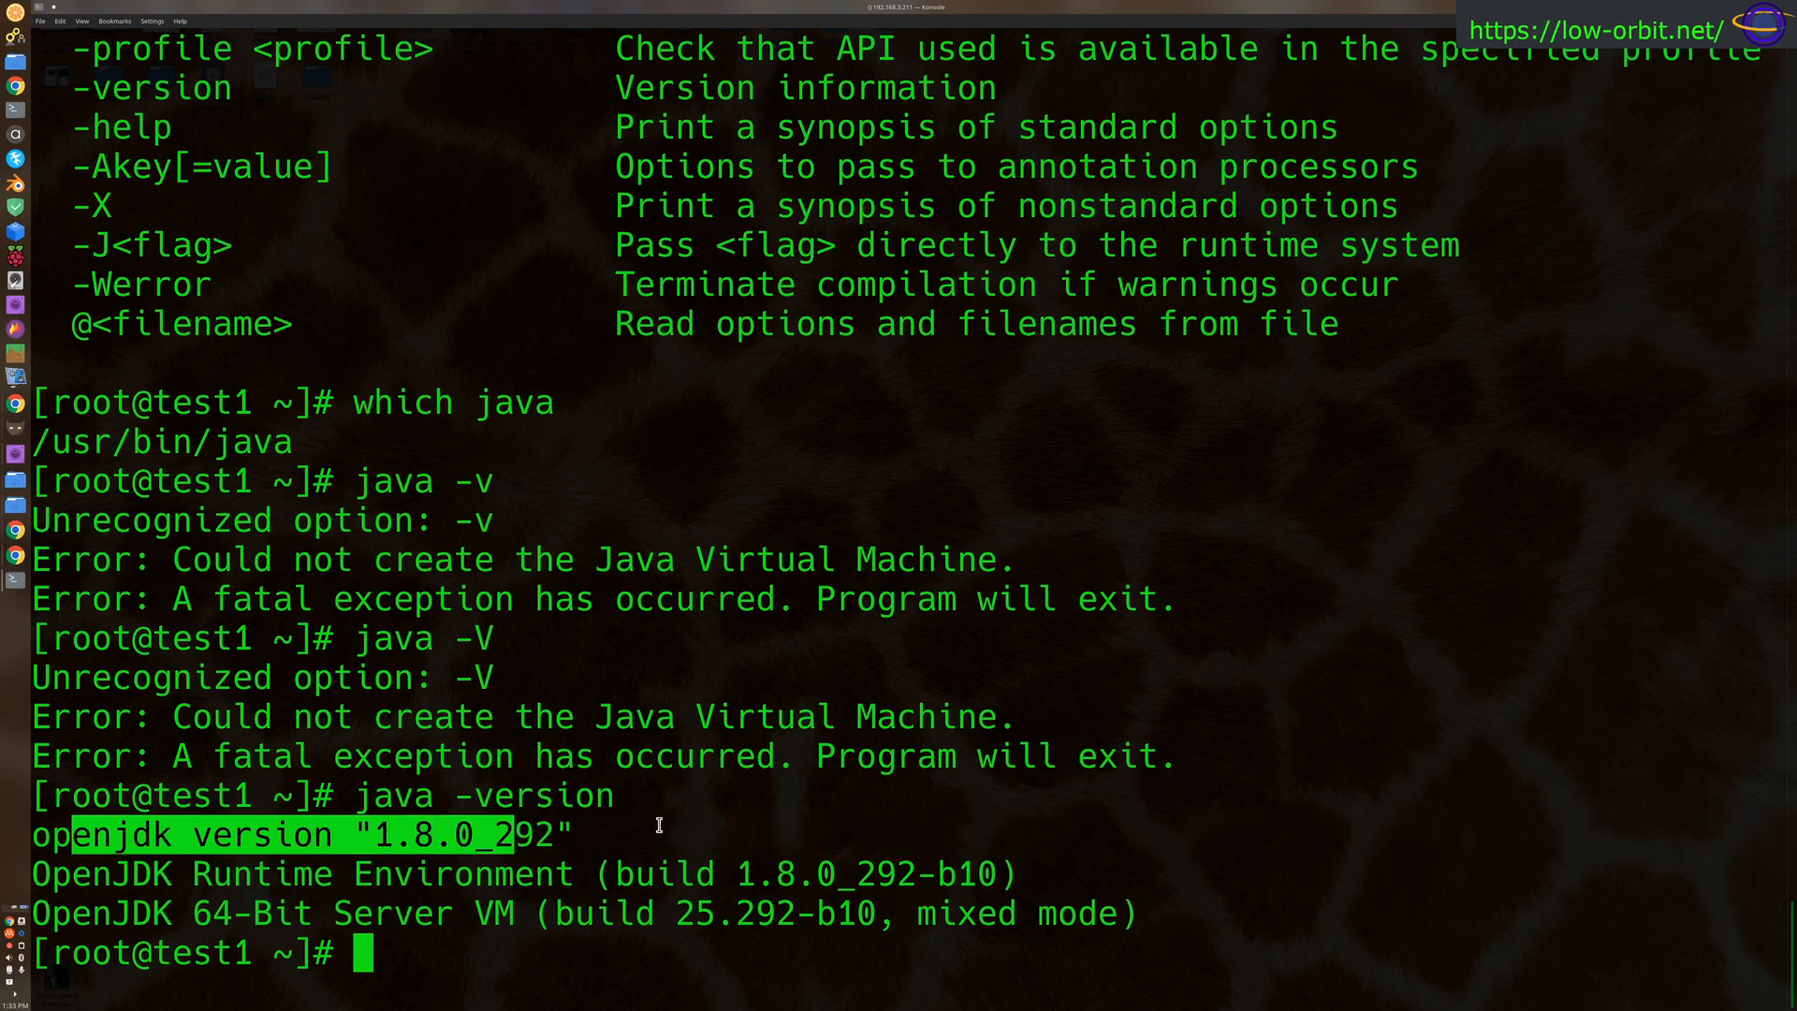